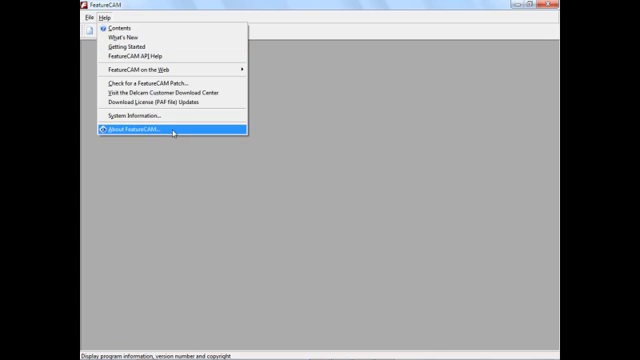
Show FeatureCAM's version information via Help > About.
click(132, 138)
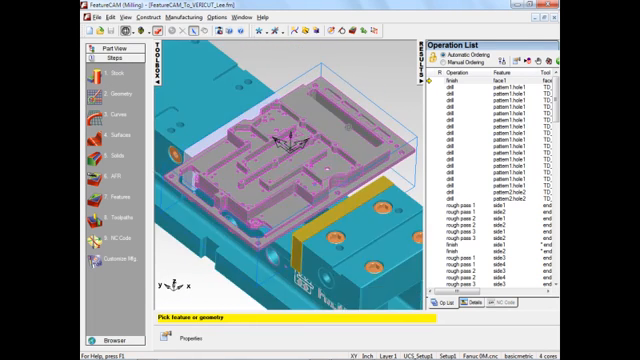
Zoom out to the whole vise setup and inspect several features from the Operation List.
drag(280, 150, 330, 144)
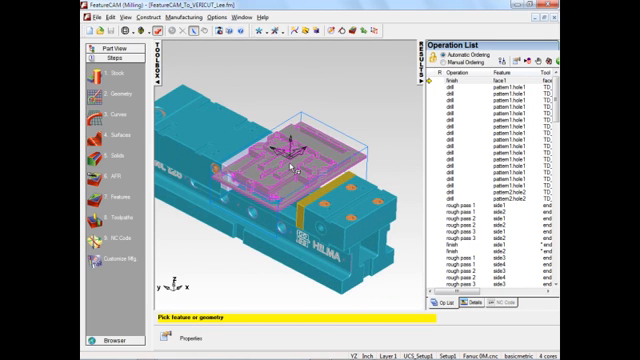
click(480, 100)
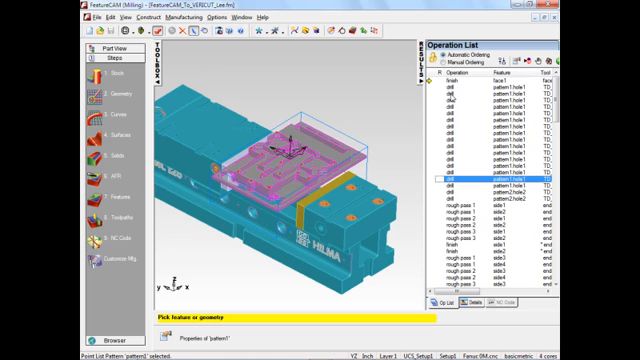
click(460, 260)
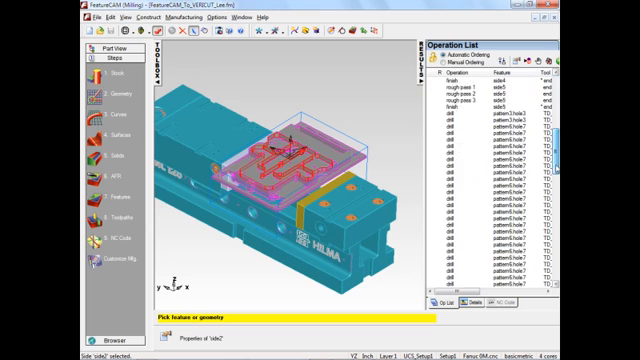
scroll(down, 3)
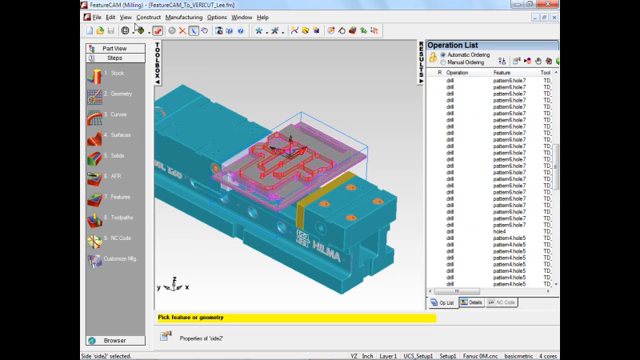
click(124, 18)
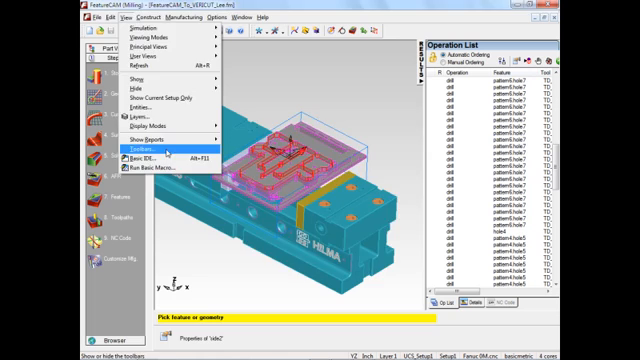
Enable the Simulation toolbar in Customize and launch the toolpath simulation.
click(152, 152)
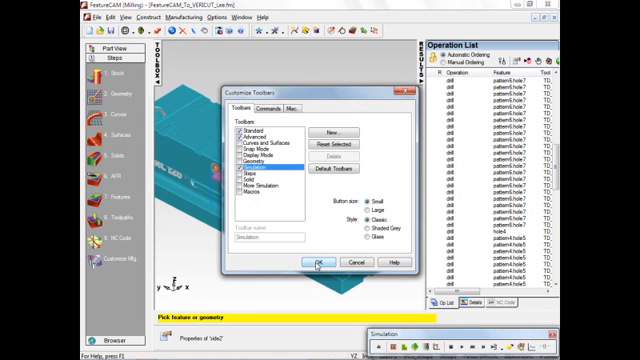
click(316, 264)
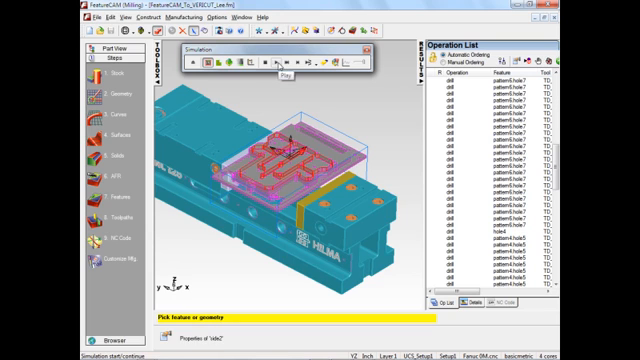
click(284, 66)
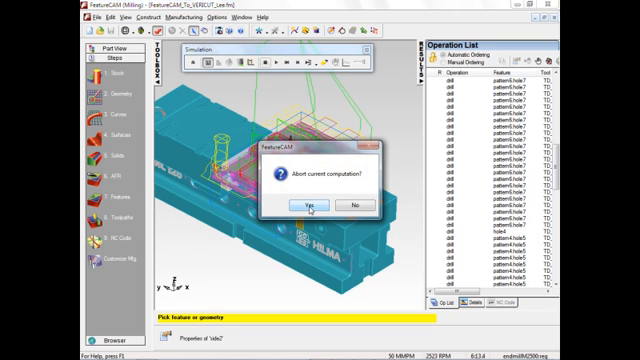
Answer the save-computations prompt and start the 3D simulation from raw stock.
click(308, 206)
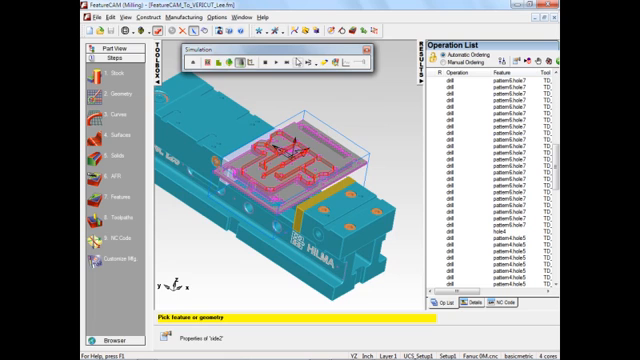
mouse_move(244, 66)
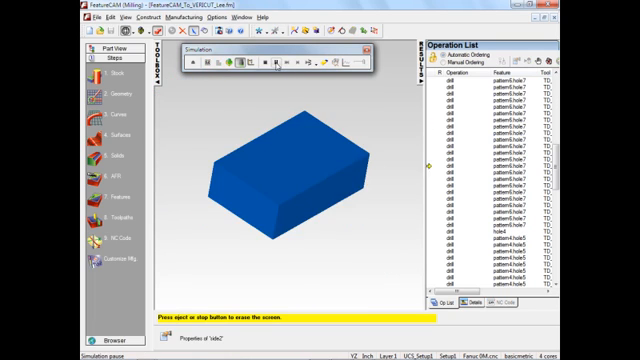
click(204, 62)
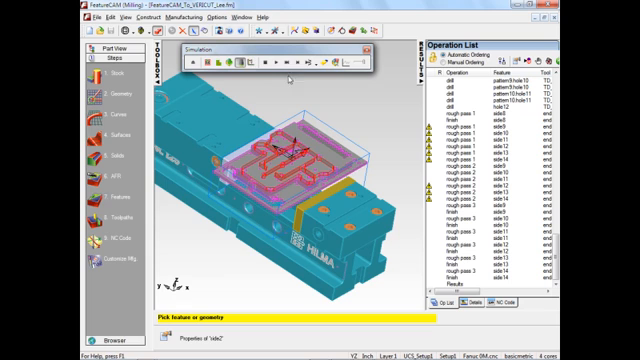
mouse_move(284, 62)
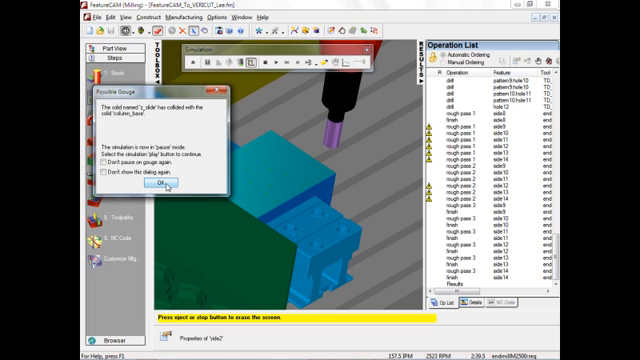
Dismiss both Possible Gouge warnings and resume the paused simulation.
click(158, 188)
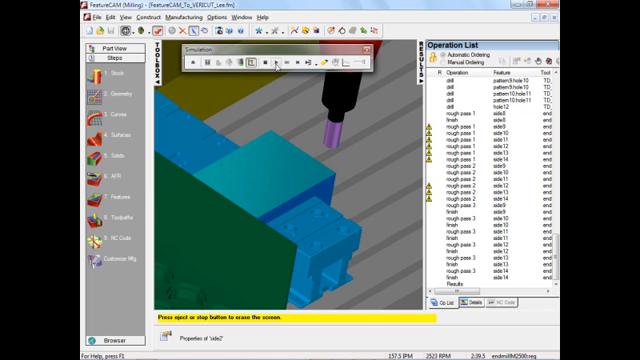
click(256, 62)
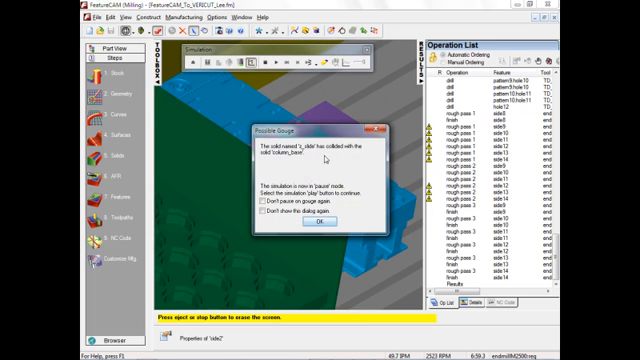
click(318, 228)
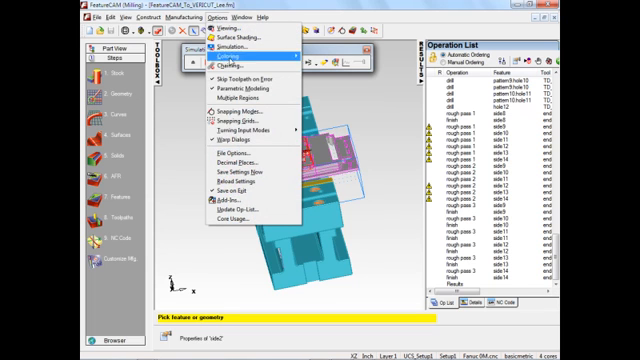
mouse_move(222, 204)
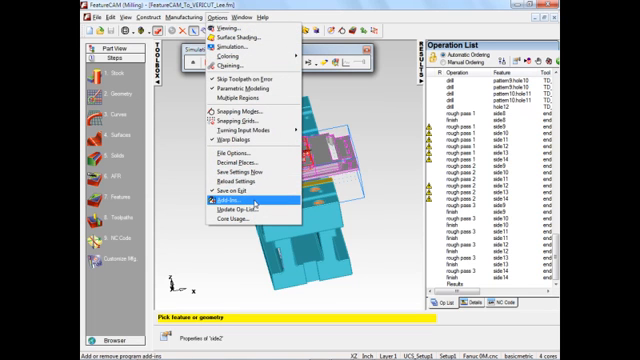
Enable the VERICUT add-in in the Manage Add-ins list.
click(212, 206)
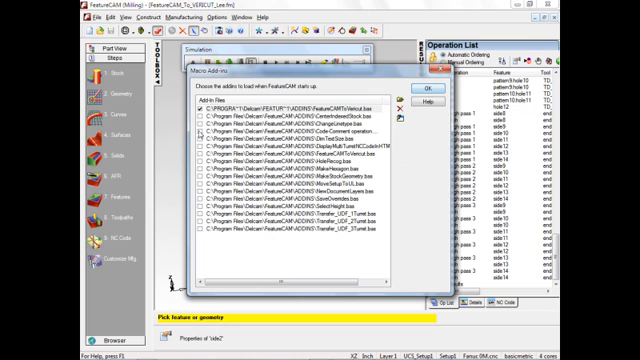
click(290, 102)
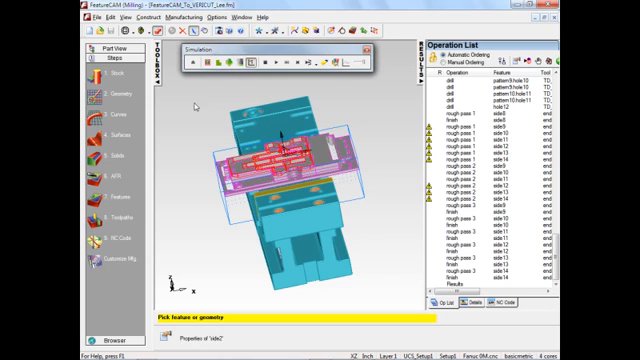
mouse_move(388, 56)
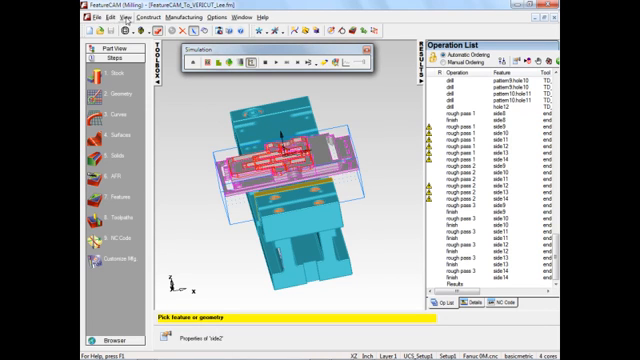
Turn on the new add-in's toolbar in the Customize settings.
click(124, 16)
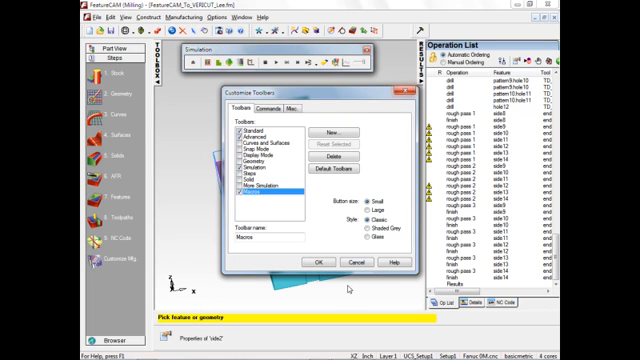
click(316, 262)
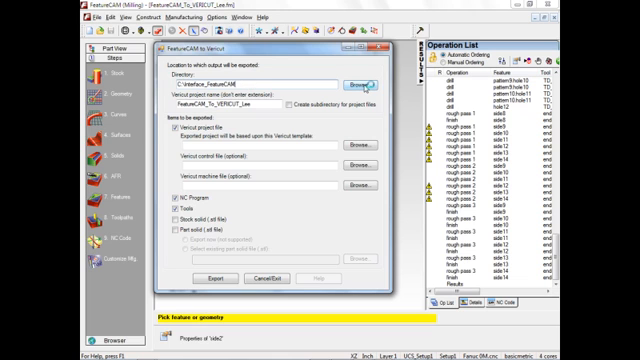
Choose a new output folder for the VERICUT export and select the project name.
click(352, 78)
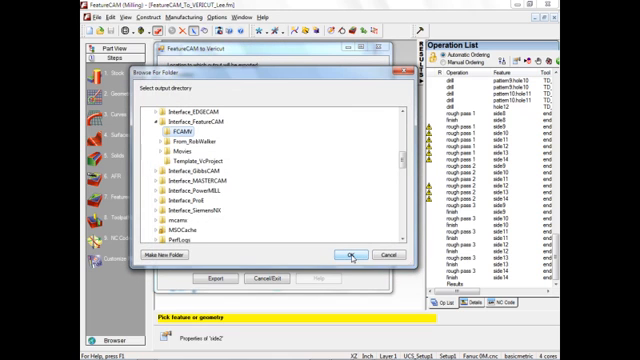
mouse_move(190, 152)
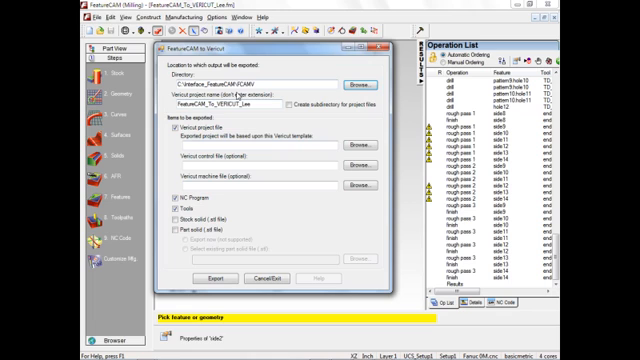
triple_click(220, 102)
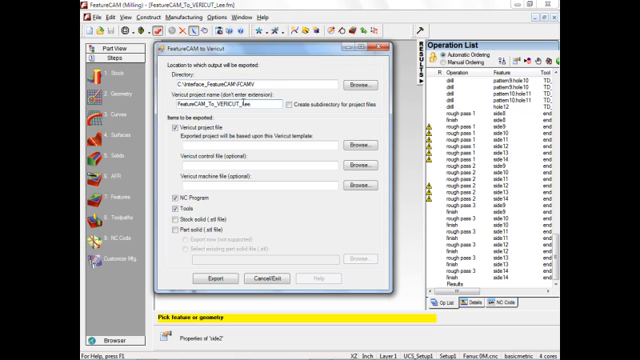
Pick the .vcproject template from the Templates folder as the export's project template.
triple_click(230, 100)
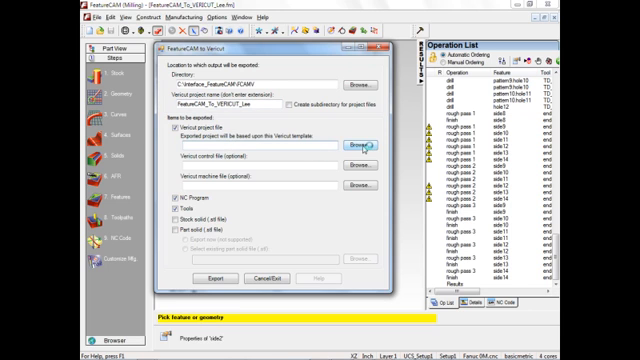
click(352, 148)
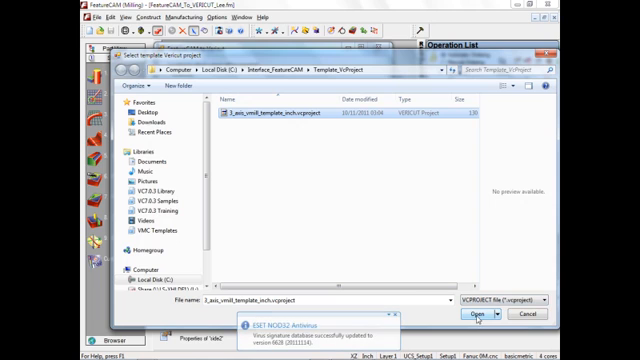
click(484, 314)
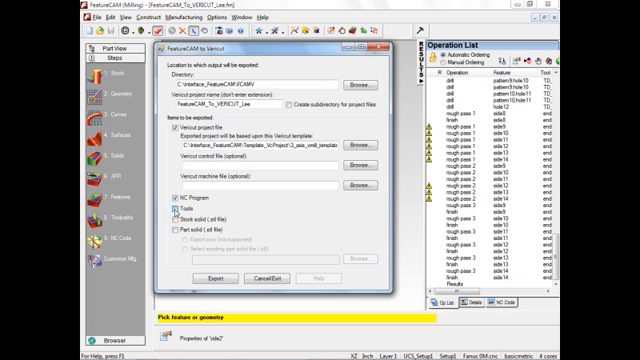
Include the tool list and reuse the existing setup XML from the Templates folder.
click(172, 212)
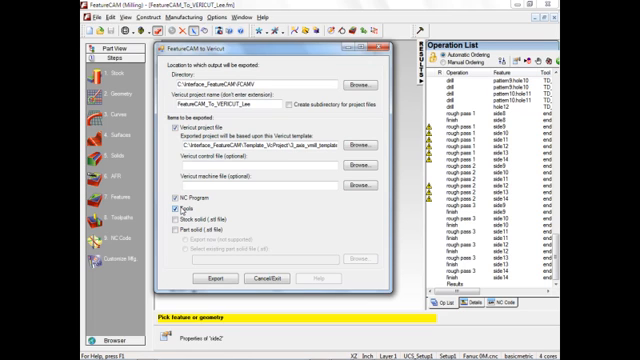
click(172, 210)
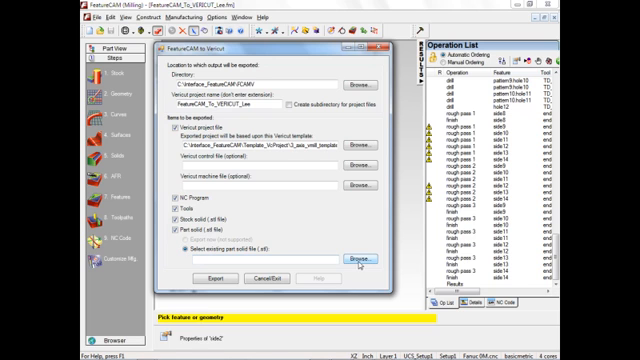
click(348, 258)
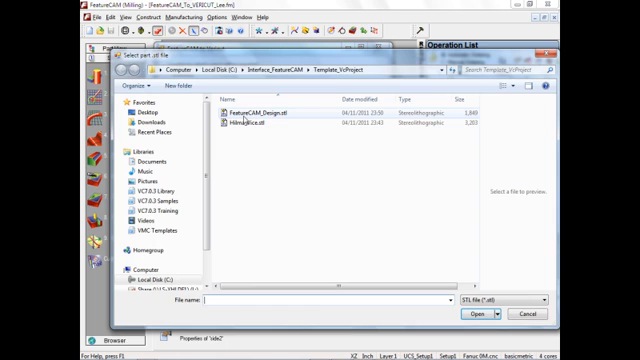
click(252, 104)
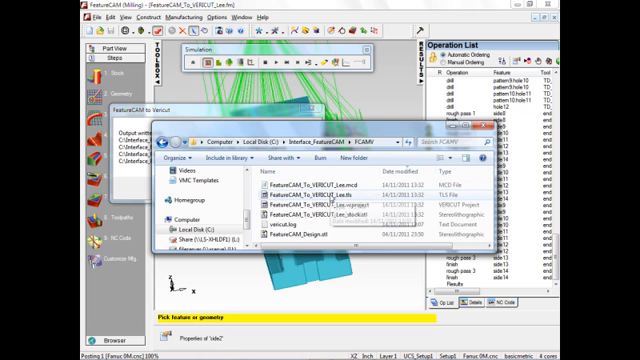
mouse_move(300, 210)
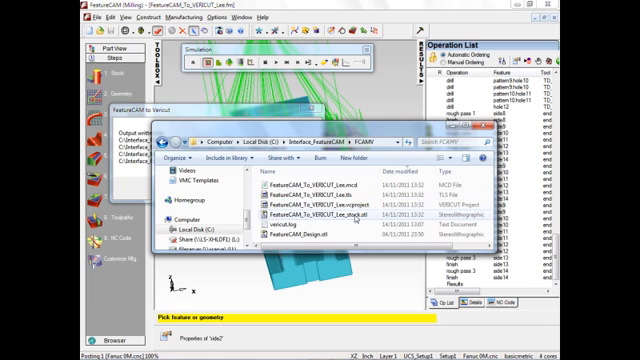
Open the exported .vcproject file from the output folder to launch VERICUT.
click(320, 202)
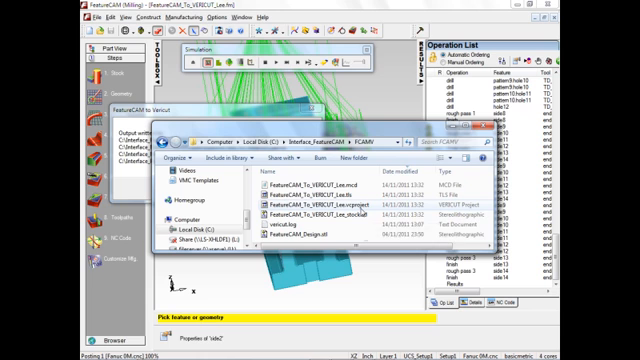
click(310, 210)
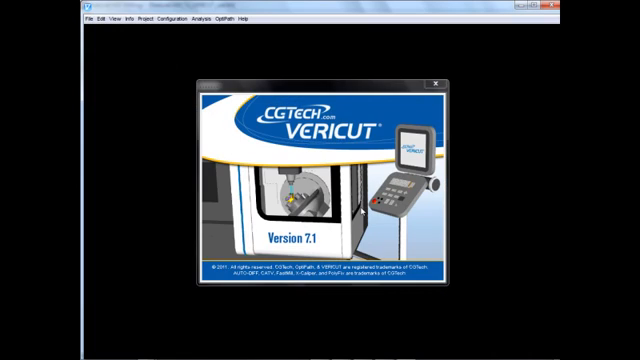
Browse the exported cutters and holders in VERICUT's Tool Manager display.
click(416, 76)
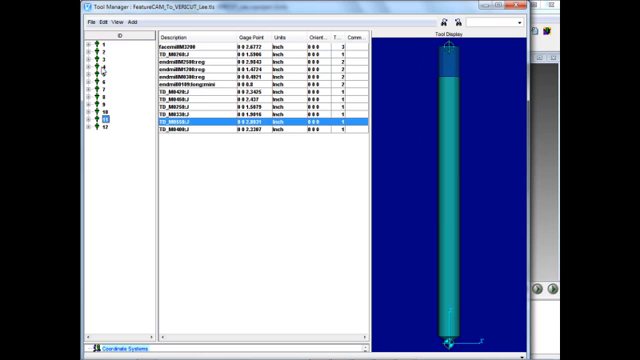
click(200, 74)
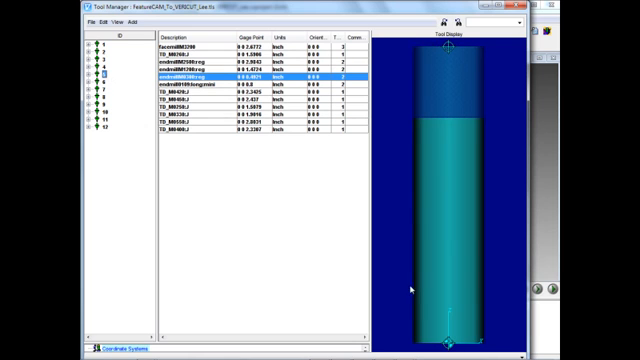
mouse_move(412, 48)
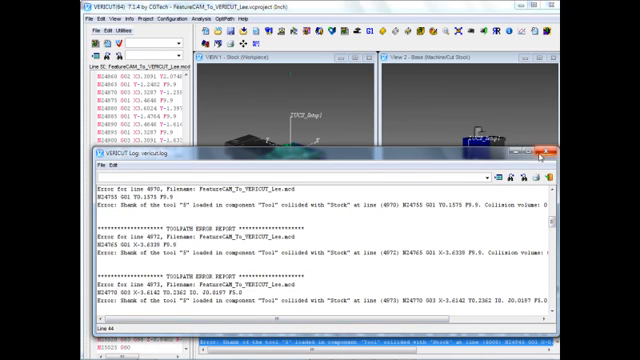
Read the tool-stock collision errors logged by the VERICUT simulation.
click(544, 152)
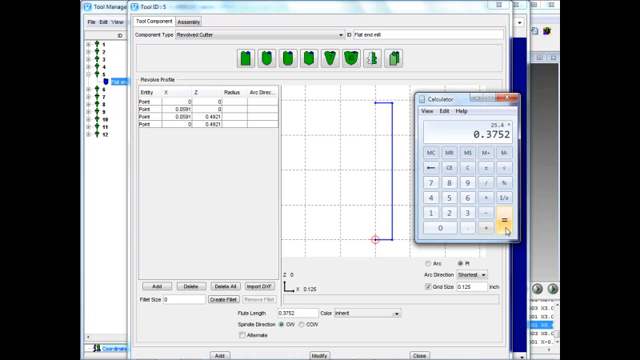
Multiply 0.3752 in by 25.4 on the calculator to get 9.53008 mm.
click(470, 152)
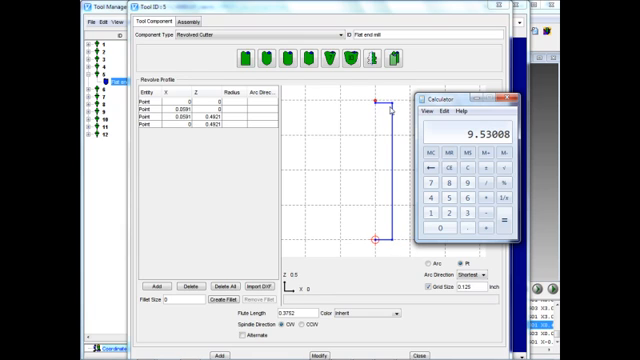
click(512, 98)
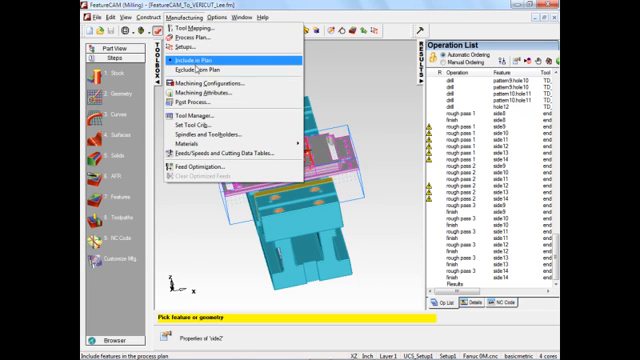
mouse_move(200, 120)
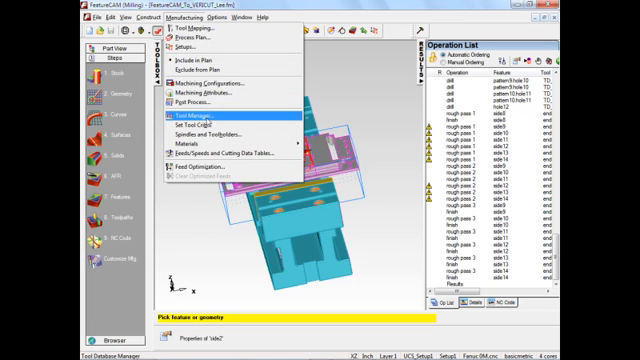
Set the end mill's Flute length to the converted 9.53008 mm in the tool database.
click(202, 116)
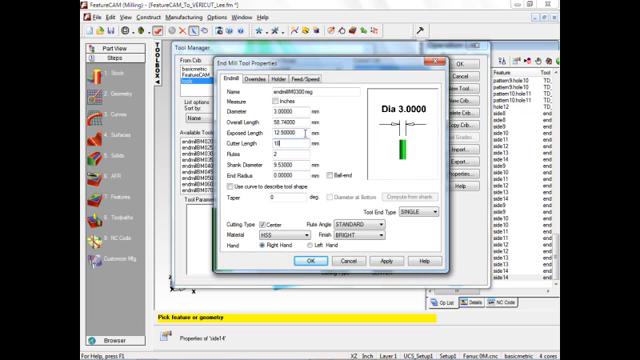
triple_click(296, 132)
text(25)
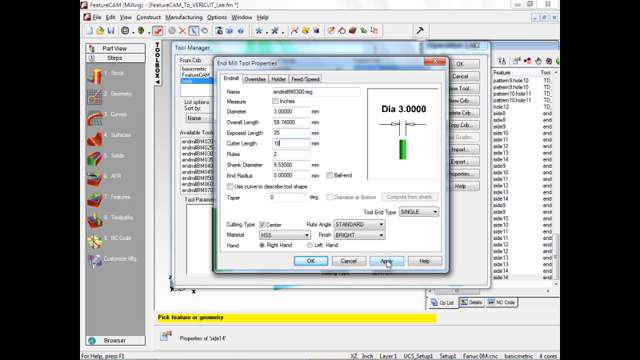
click(384, 262)
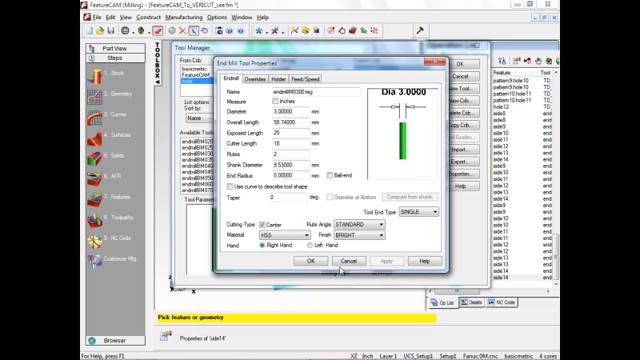
click(308, 262)
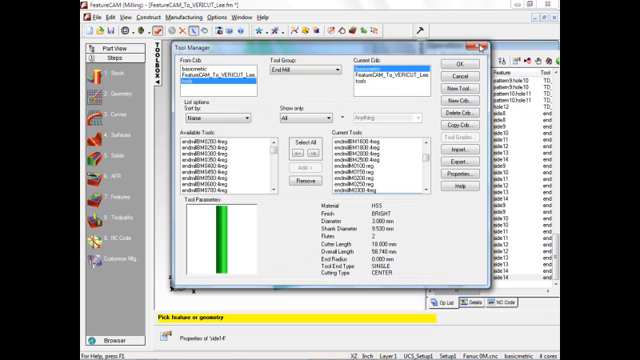
Save the tool crib changes and re-export the part to the VERICUT project files.
click(456, 60)
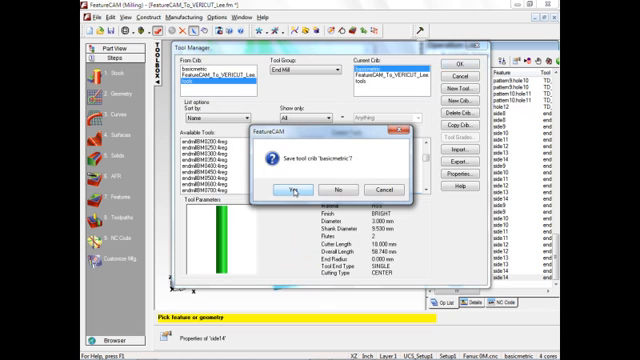
click(280, 188)
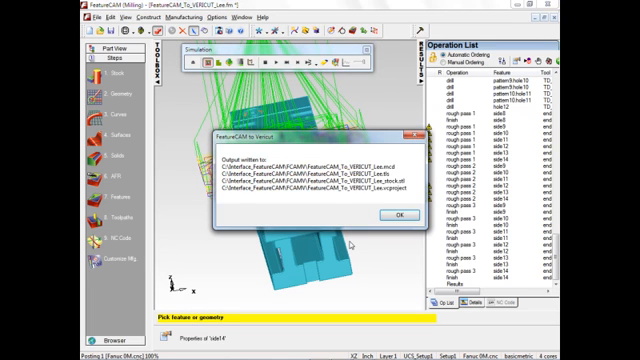
click(396, 216)
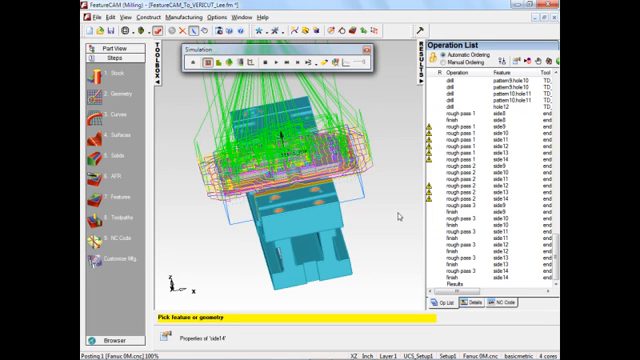